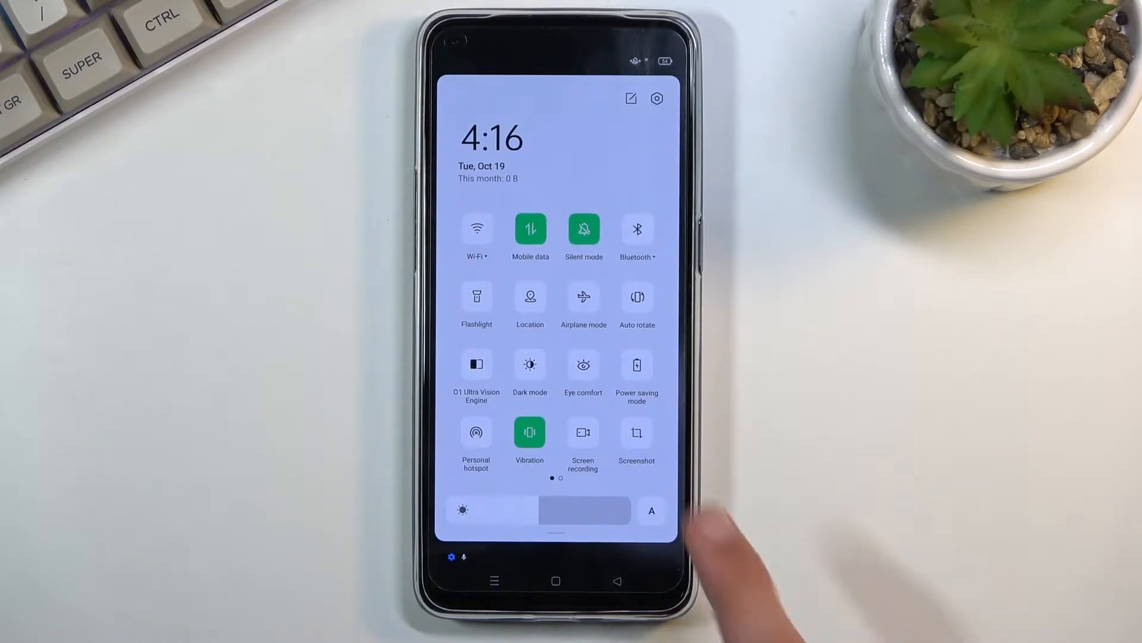
- Long-press the Screen recording tile to show its settings: system sound on, 720p medium resolution
{"action": "left_click", "coordinate": [583, 437]}
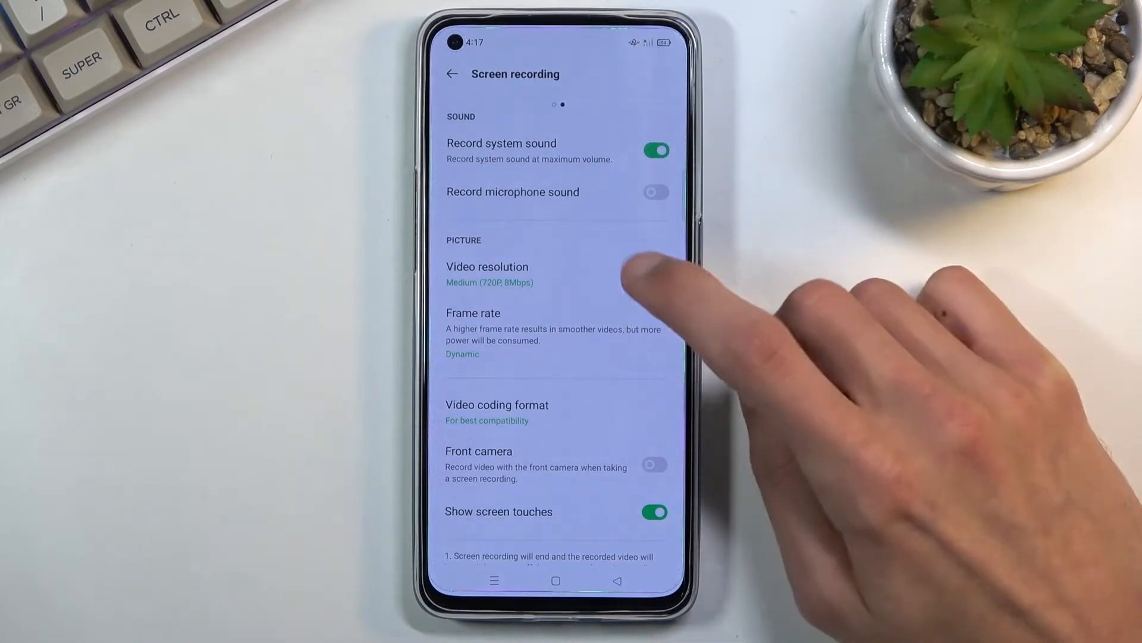
- Set screen recording resolution to High (1080P, 16Mbps) and return to the settings page
{"action": "left_click", "coordinate": [488, 273]}
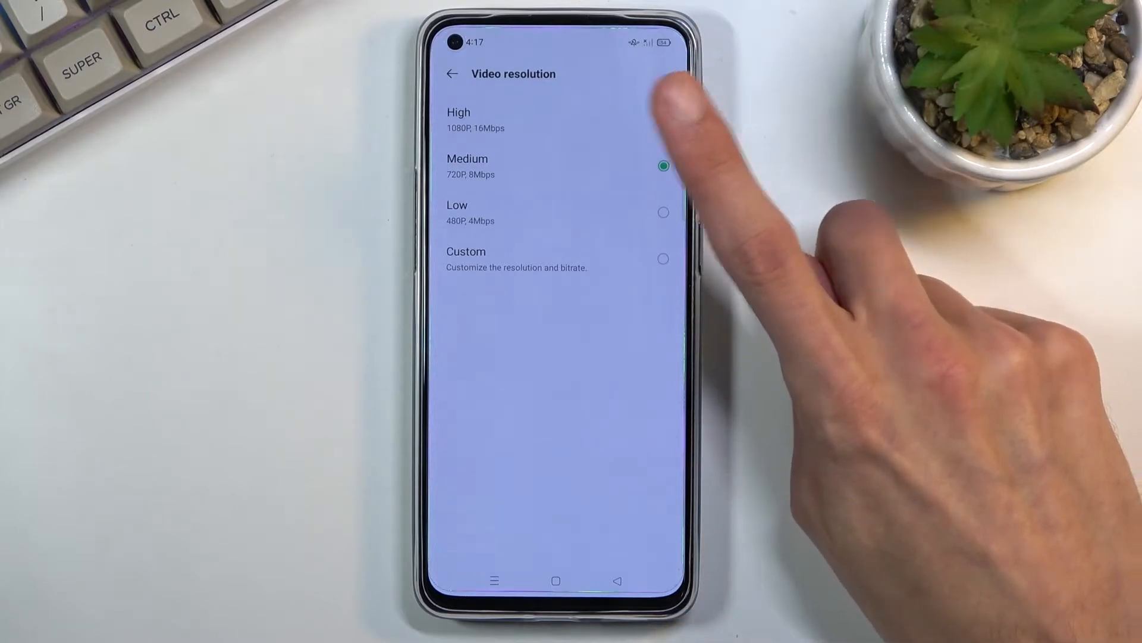
{"action": "left_click", "coordinate": [662, 120]}
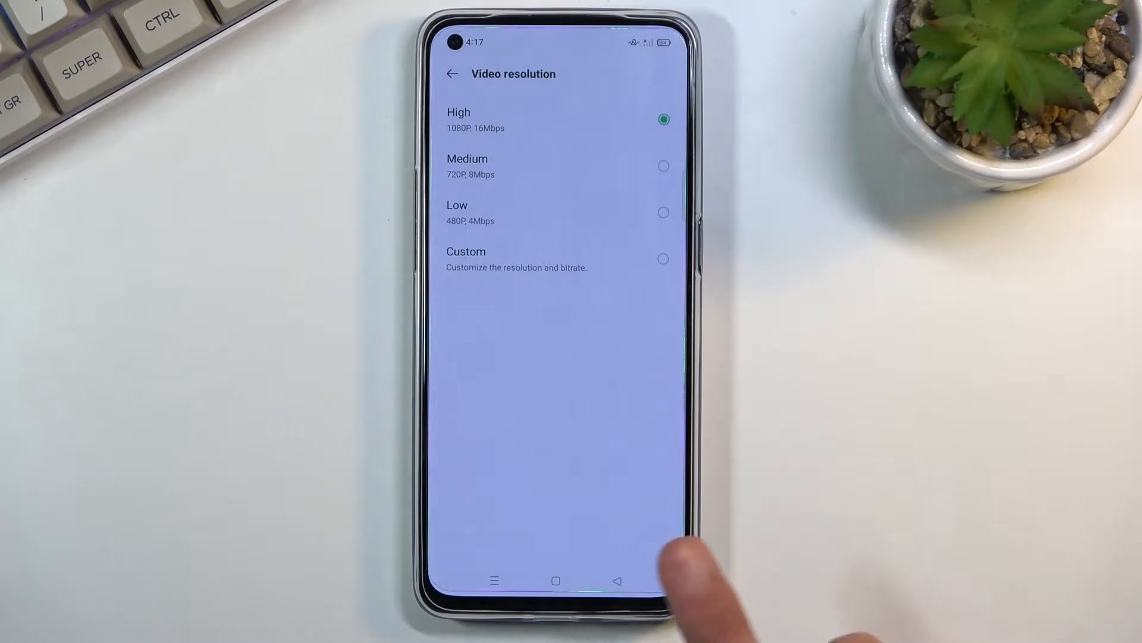
{"action": "left_click", "coordinate": [453, 73]}
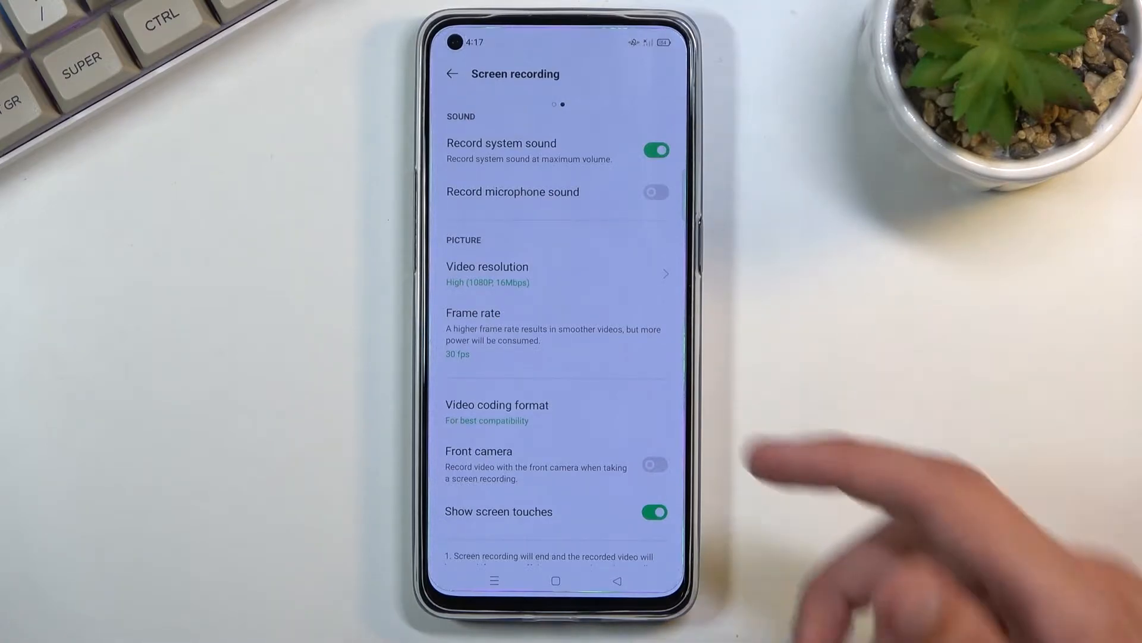
- Leave the front camera overlay off and turn on microphone sound recording
{"action": "scroll", "scroll_direction": "up", "scroll_amount": 3}
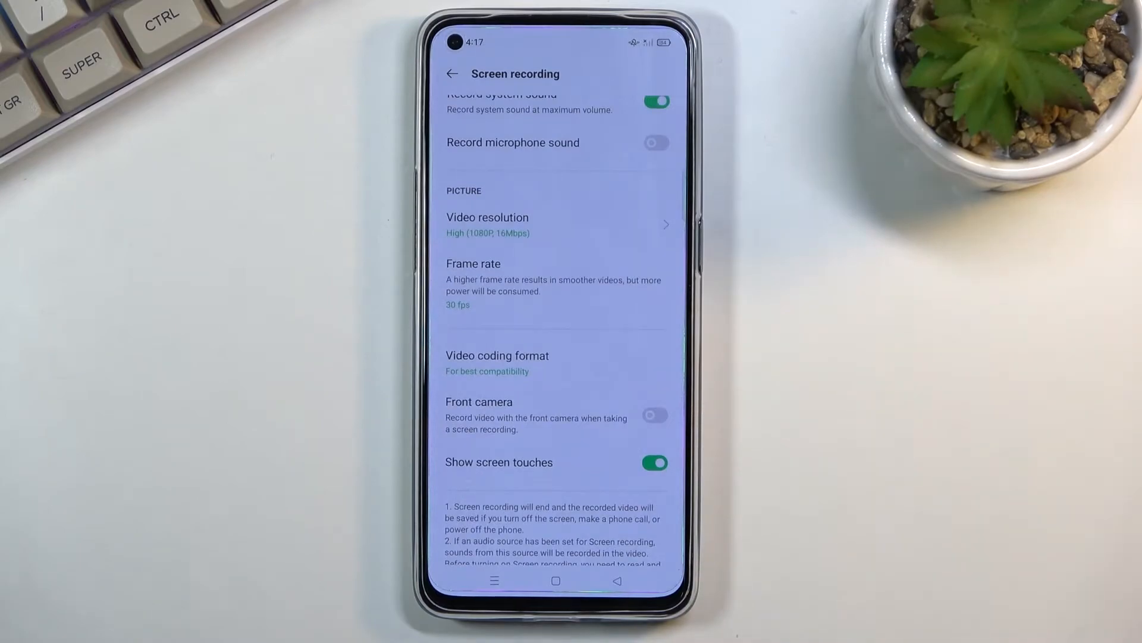
{"action": "left_click", "coordinate": [653, 416]}
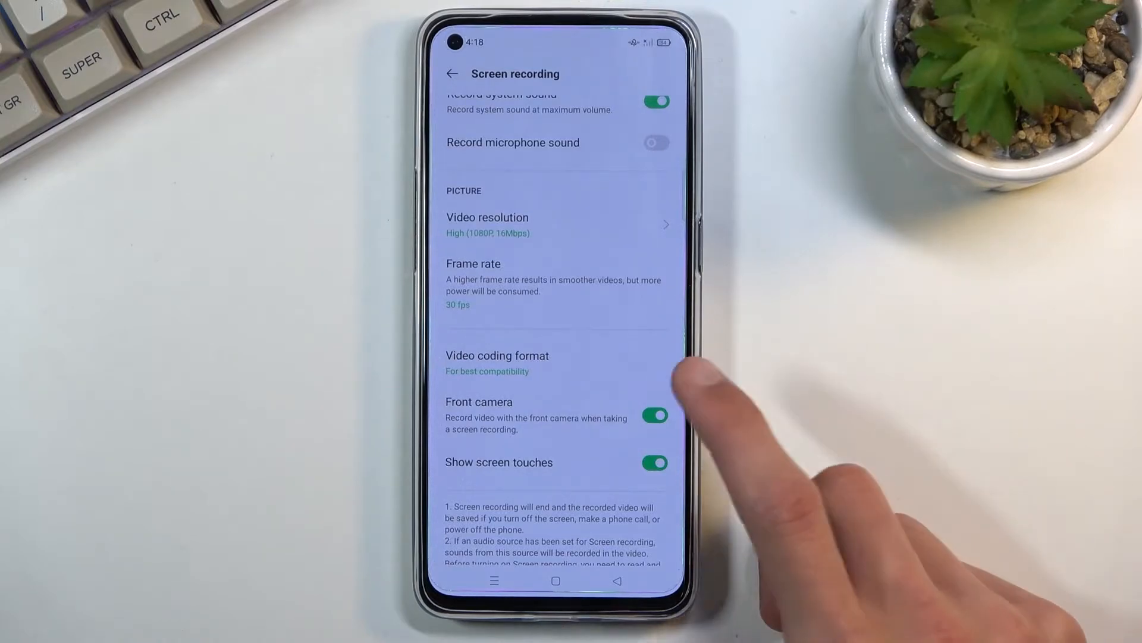
{"action": "left_click", "coordinate": [655, 415]}
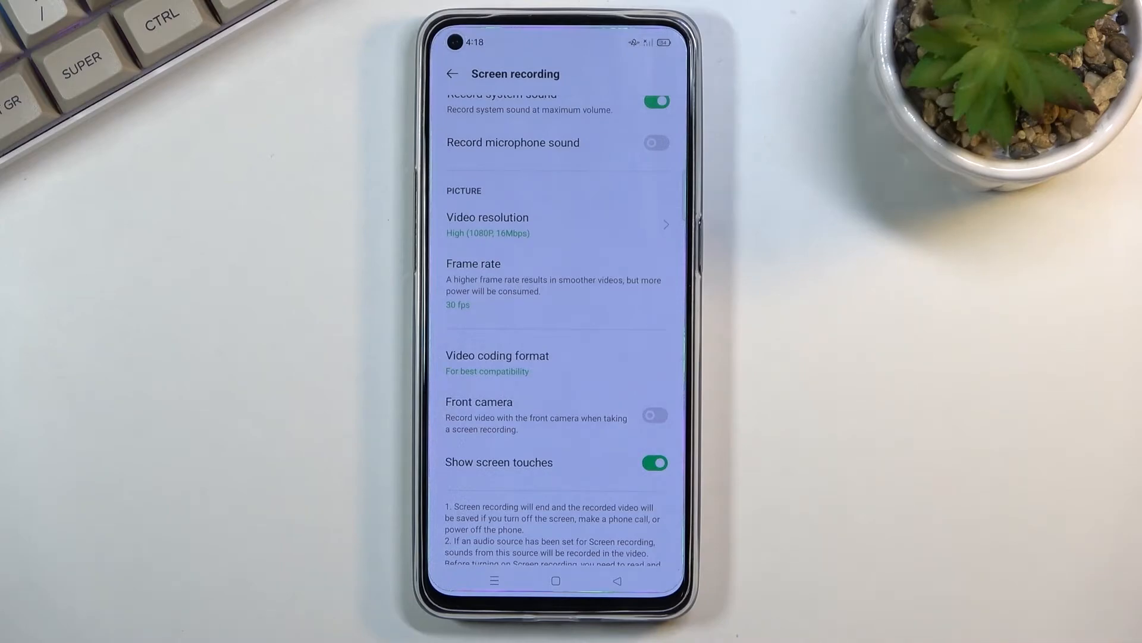
{"action": "left_click", "coordinate": [653, 463]}
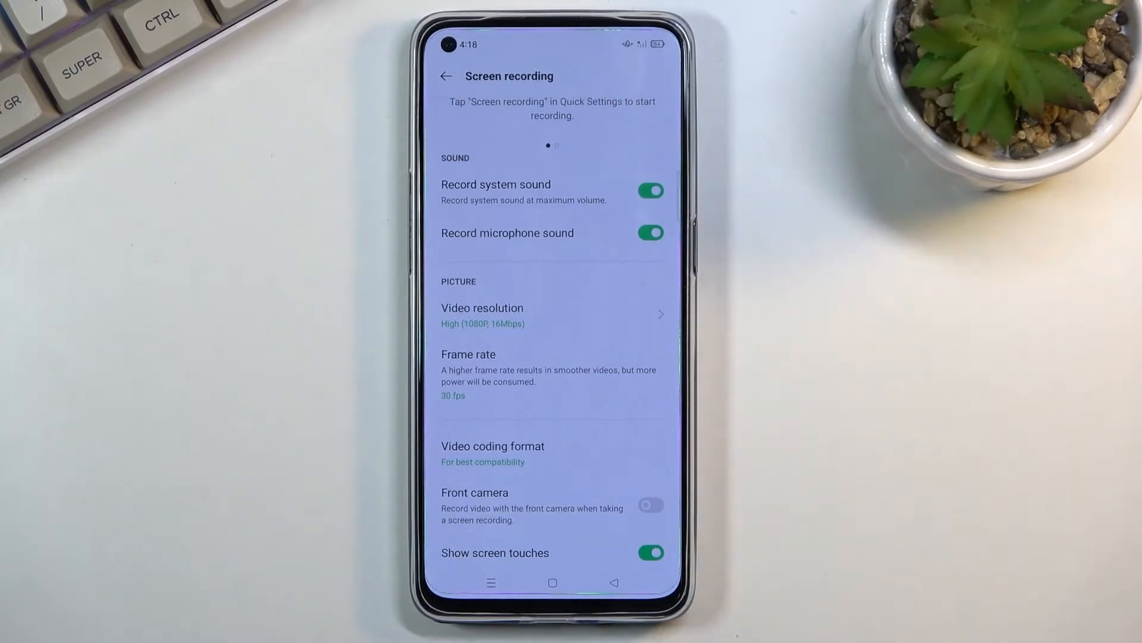
- Start a screen recording from Quick Settings so it runs in the background
{"action": "scroll", "scroll_direction": "left", "scroll_amount": 3}
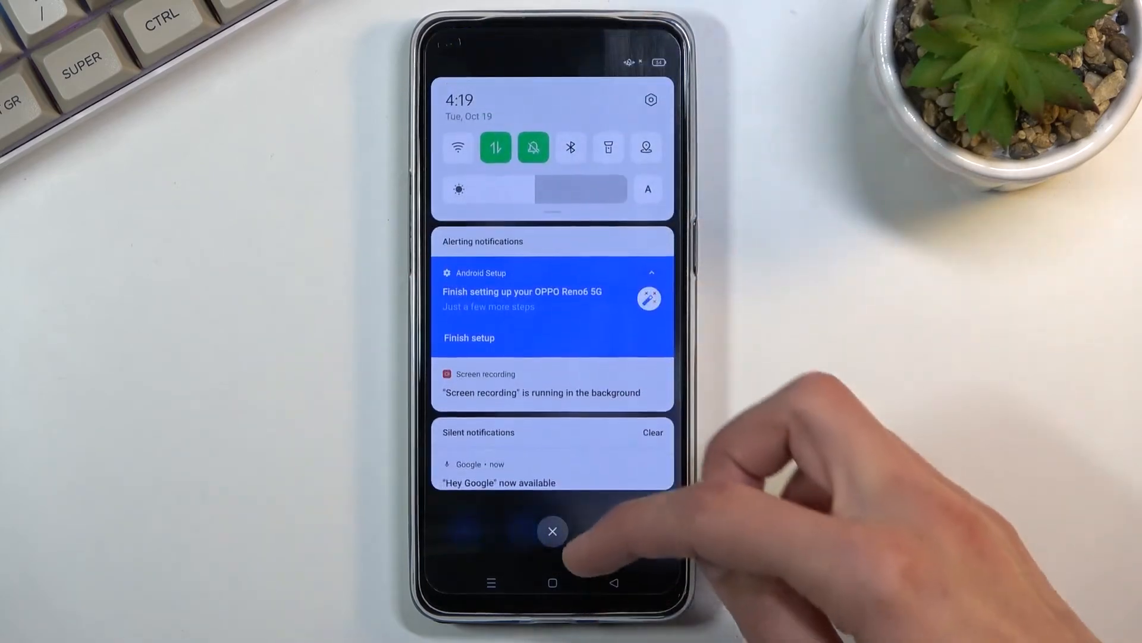
- Close the shade, open Phone, and stop the recording via the floating timer
{"action": "left_click", "coordinate": [552, 531]}
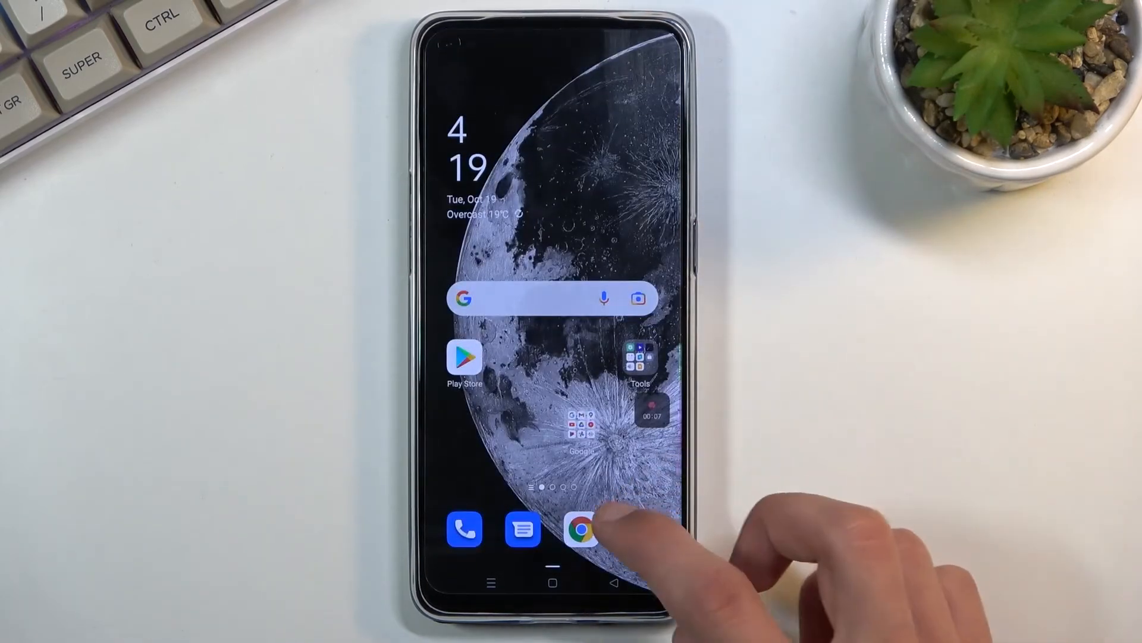
{"action": "left_click", "coordinate": [581, 528]}
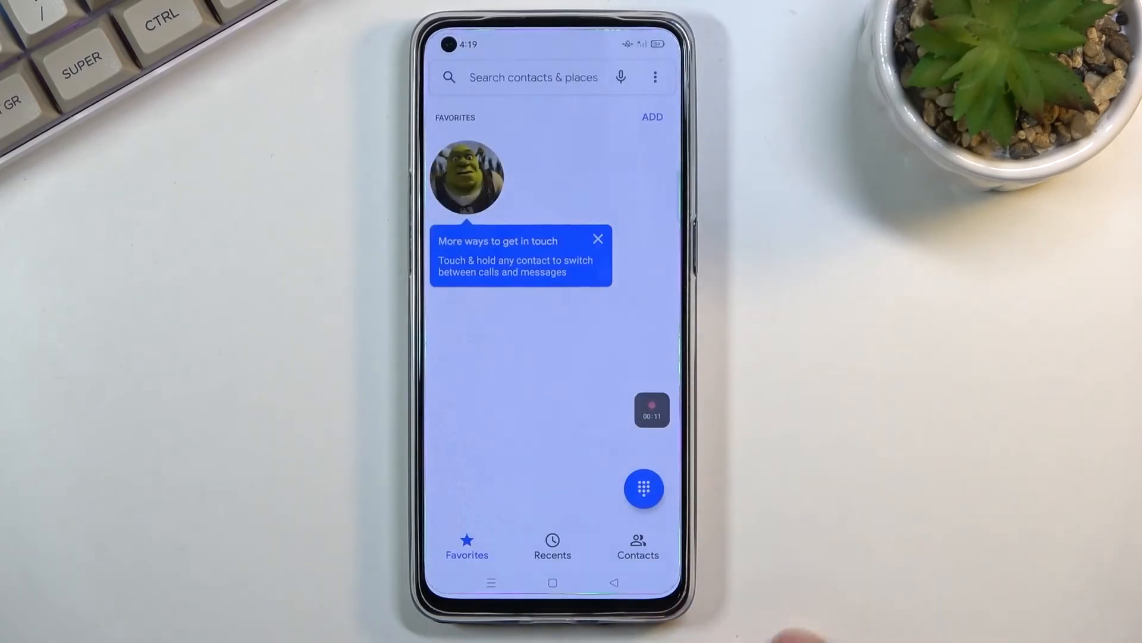
{"action": "left_click", "coordinate": [552, 582]}
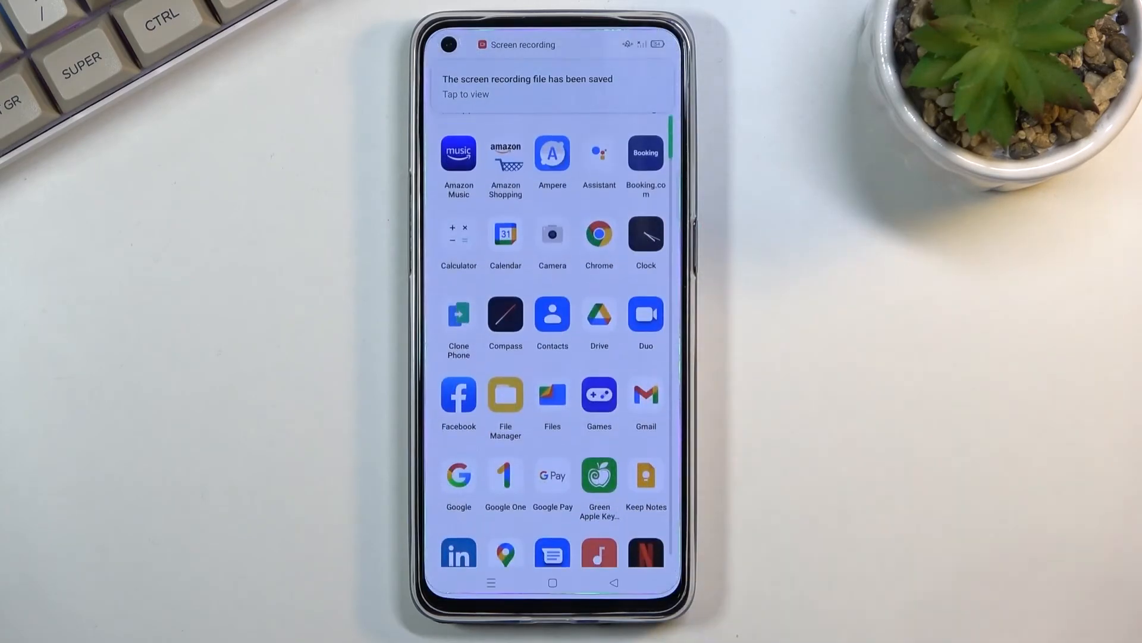
- Dismiss the Photos update prompt and return to the home screen
{"action": "scroll", "scroll_direction": "down", "scroll_amount": 3}
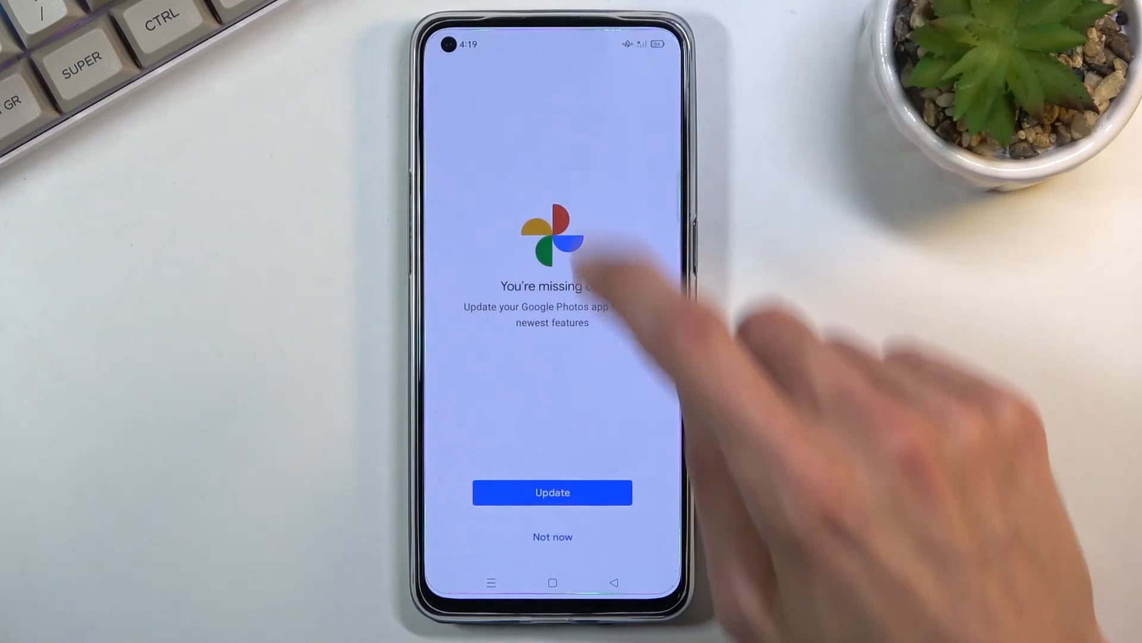
{"action": "left_click", "coordinate": [552, 536]}
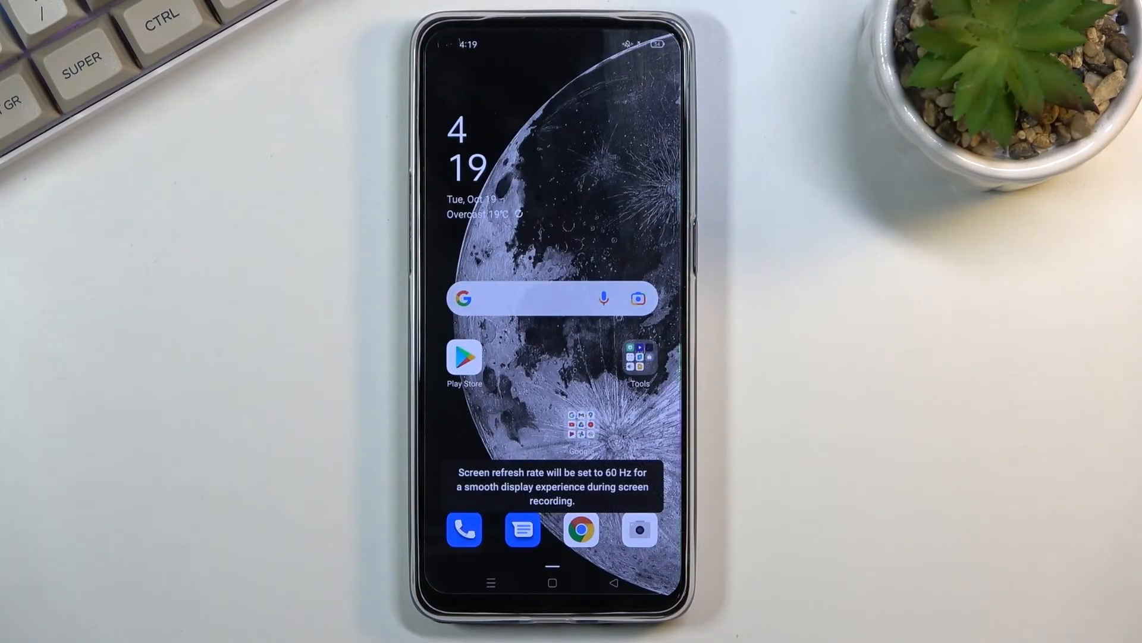
{"action": "scroll", "scroll_direction": "left", "scroll_amount": 3}
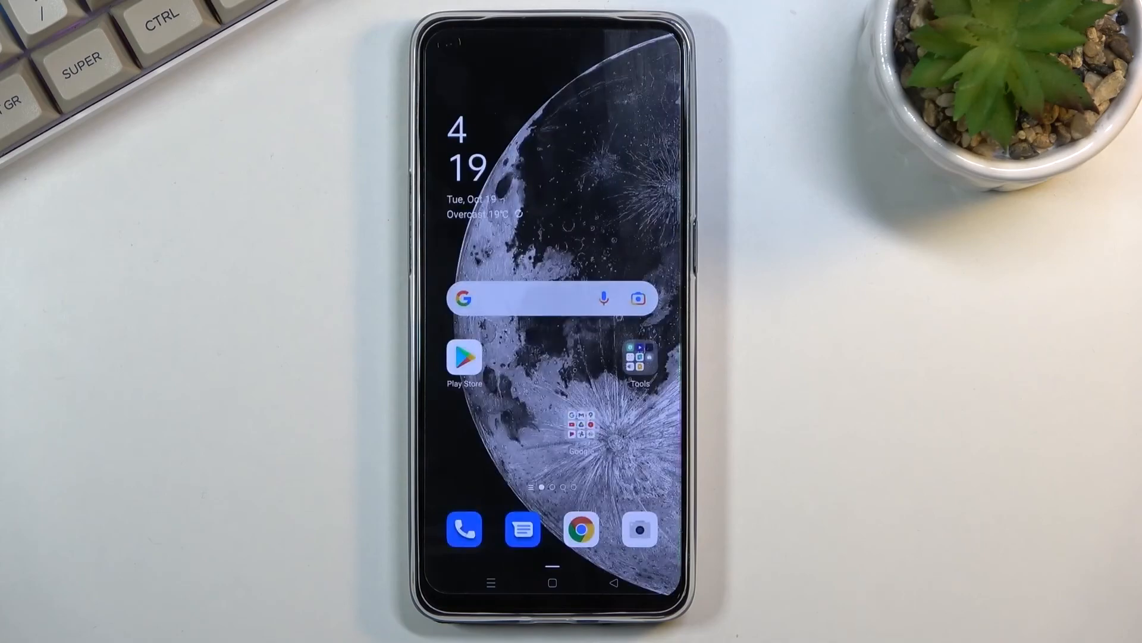
{"action": "left_click", "coordinate": [580, 529]}
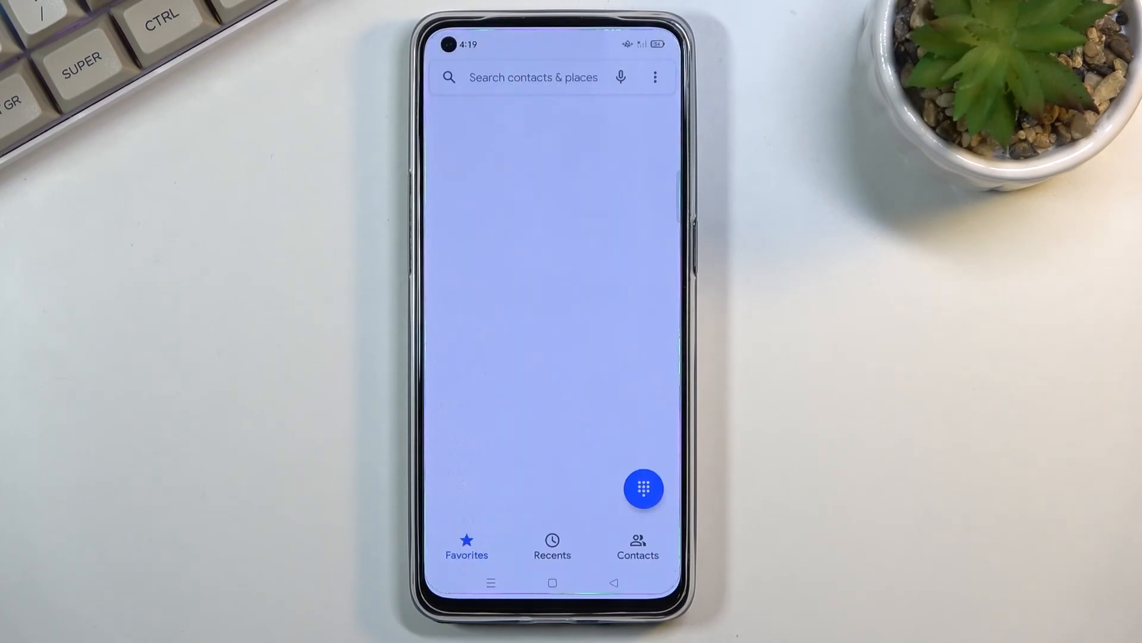
{"action": "left_click", "coordinate": [552, 582]}
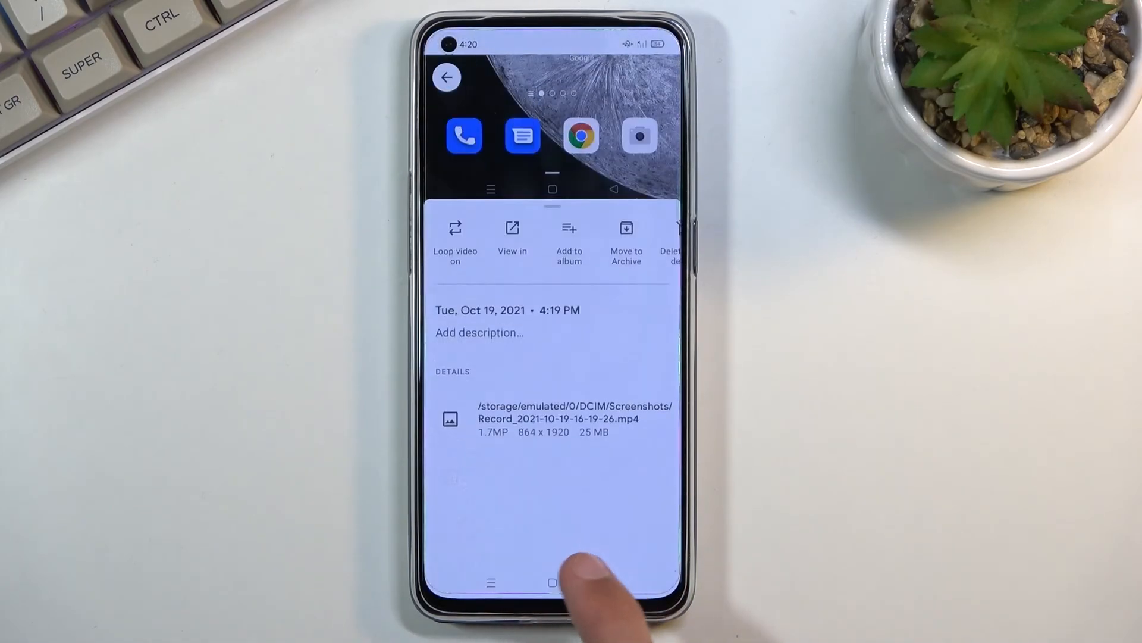
{"action": "left_click", "coordinate": [552, 581]}
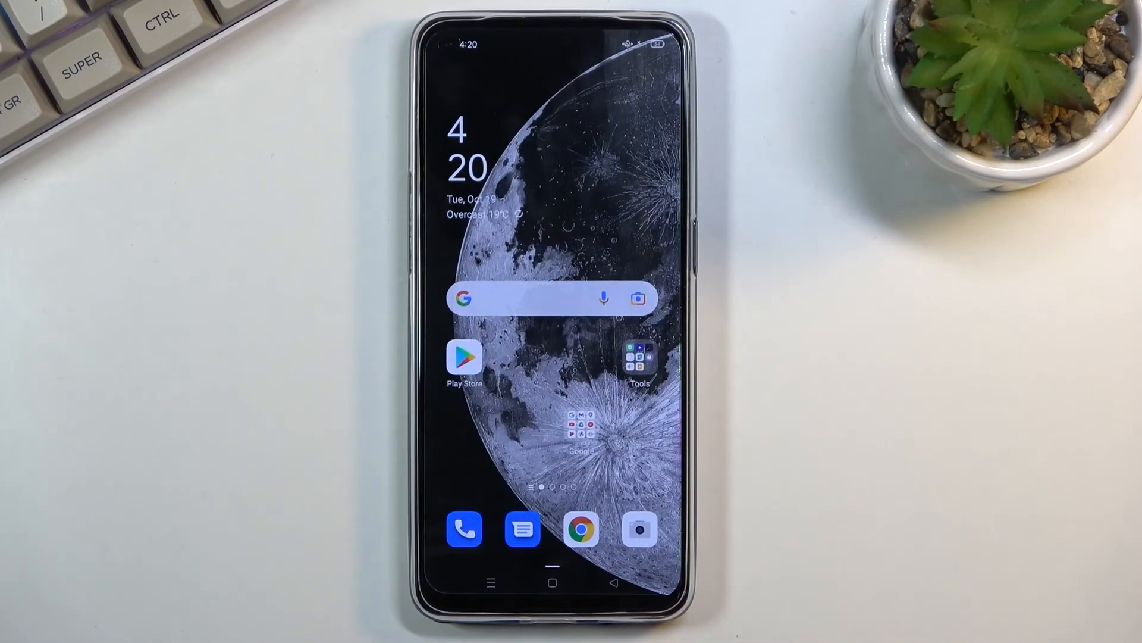